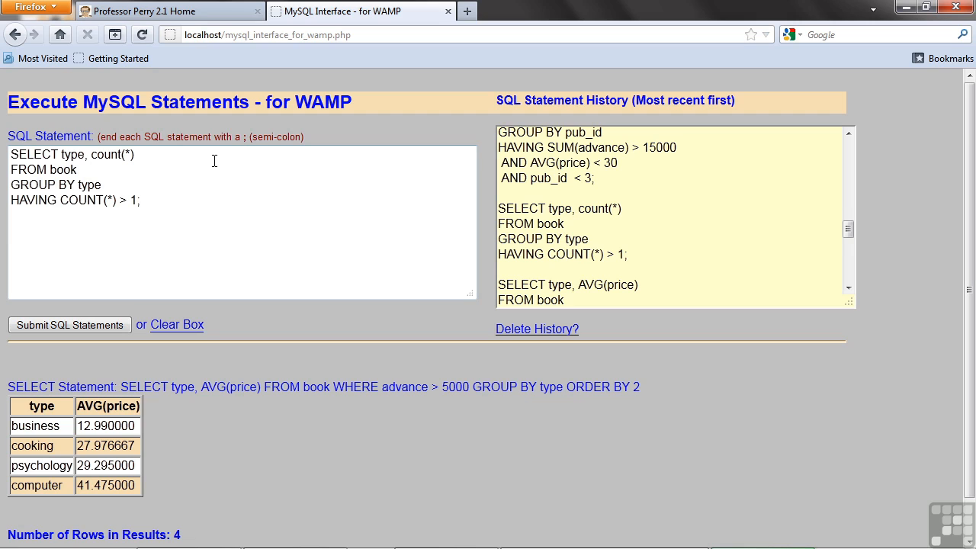
Run the per-type count query with HAVING COUNT(*) > 1 and delete that HAVING line.
left_click(69, 324)
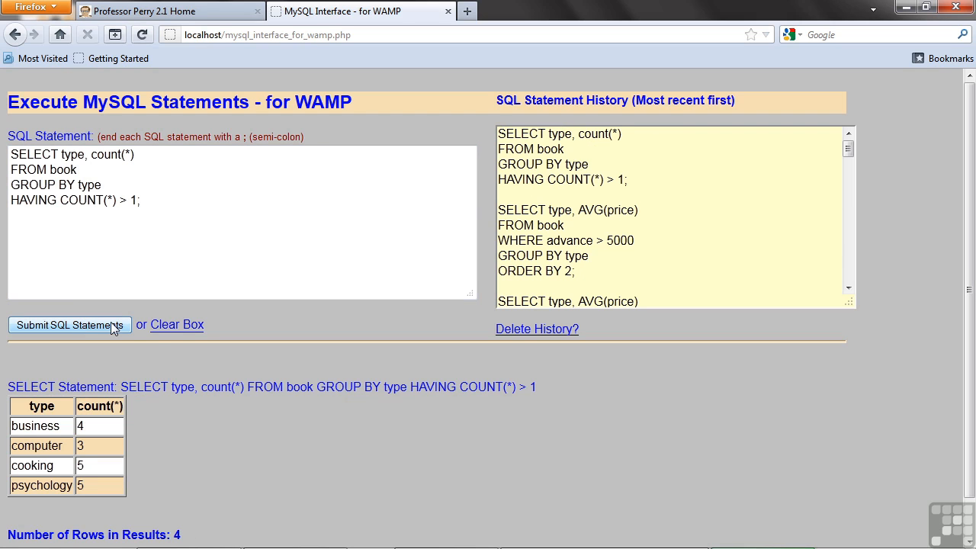
mouse_move(91, 434)
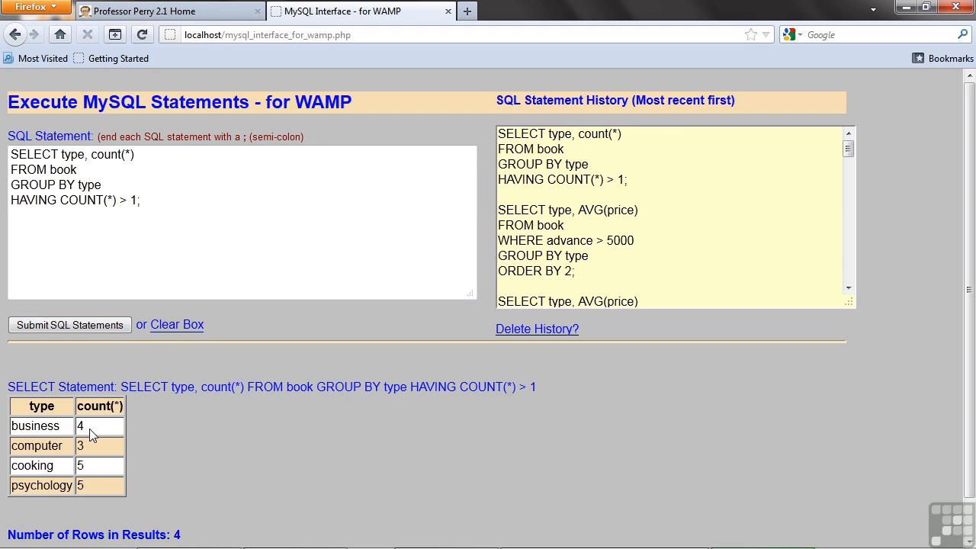
mouse_move(112, 480)
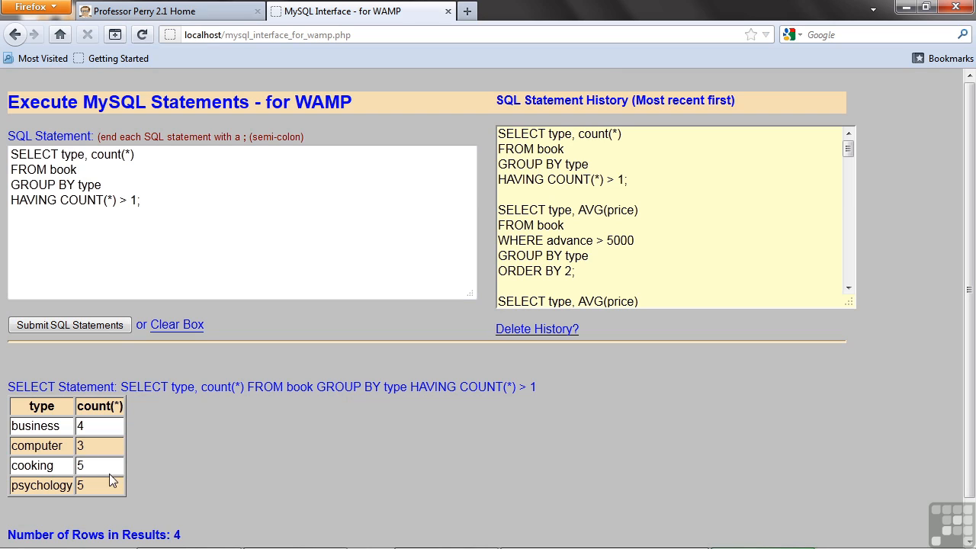
double_click(134, 199)
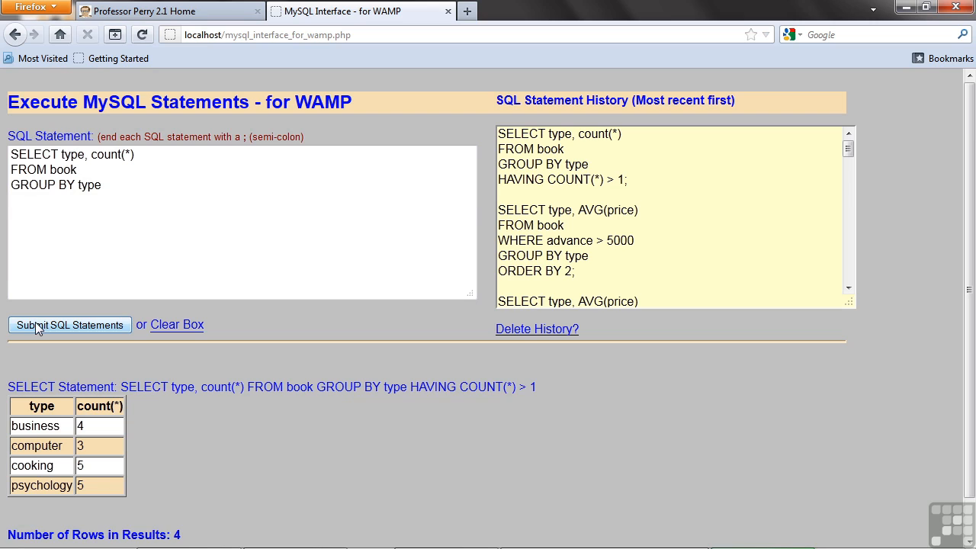
Run the plain per-type count, then add HAVING COUNT(*) > 3 and rerun it.
left_click(69, 325)
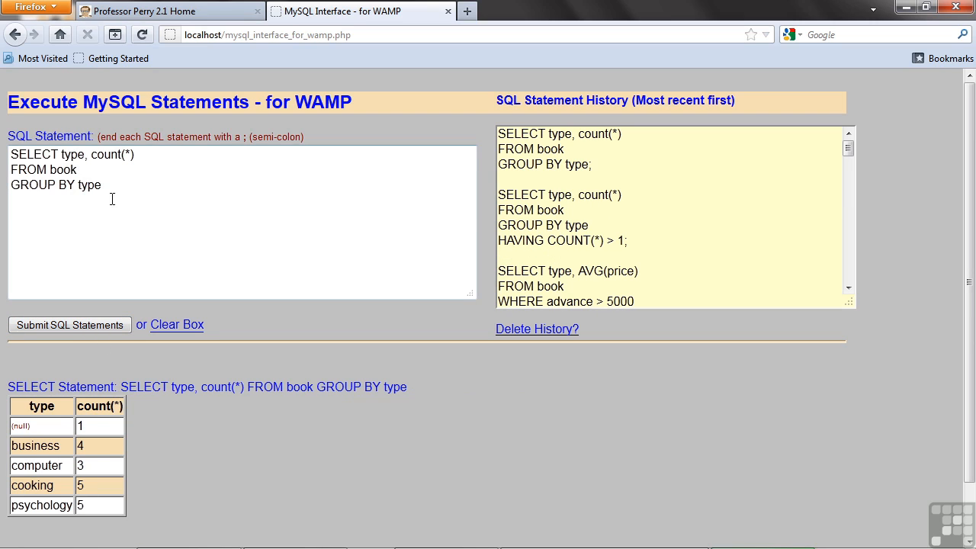
left_click(101, 185)
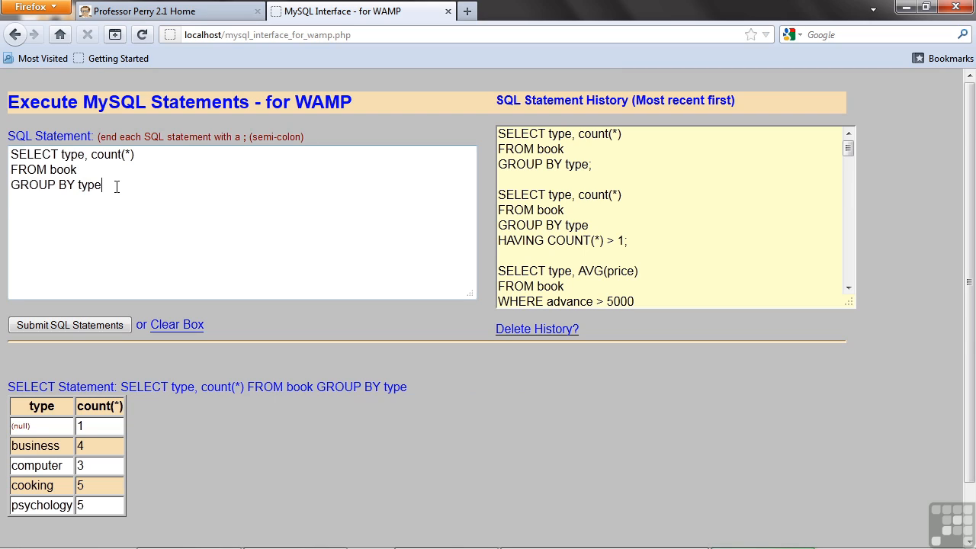
type("HAVING COUNT(*) > 1;")
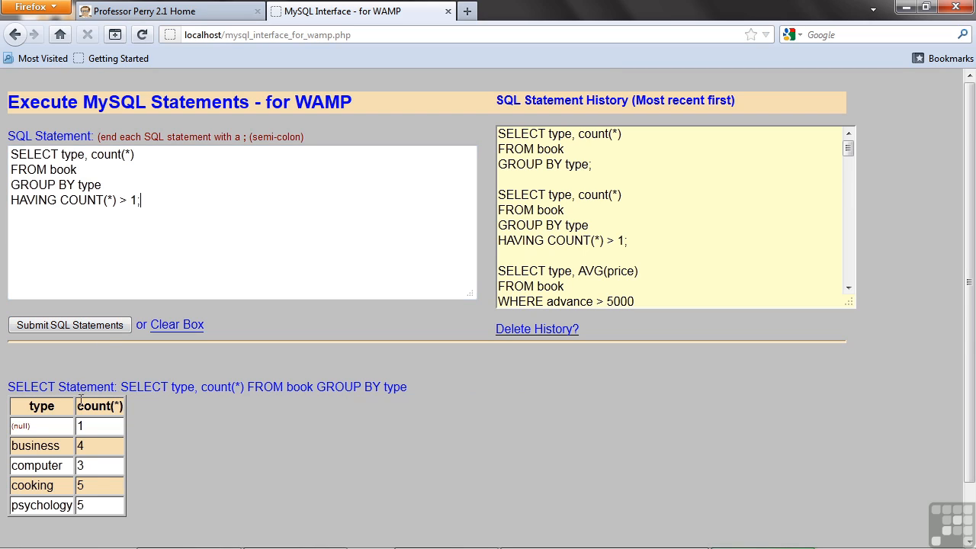
mouse_move(137, 231)
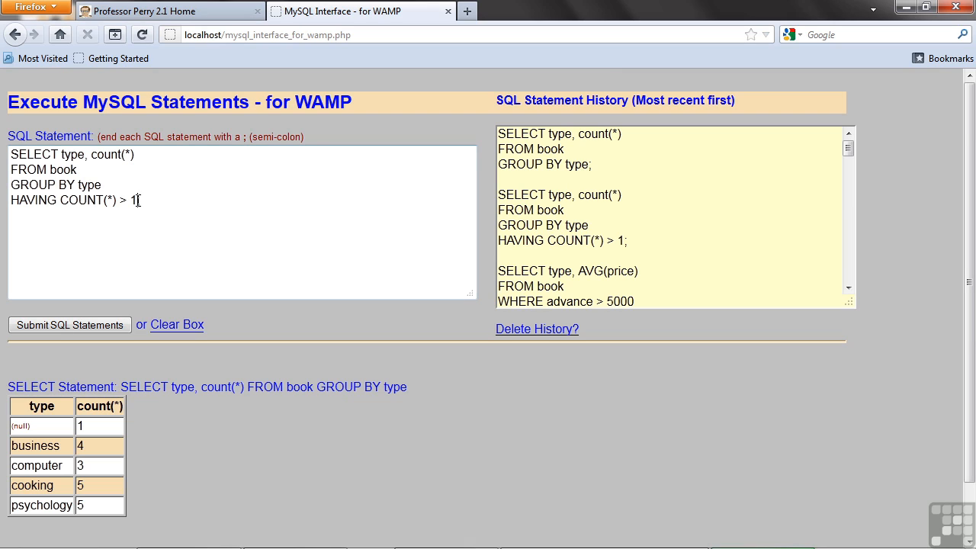
type("3;")
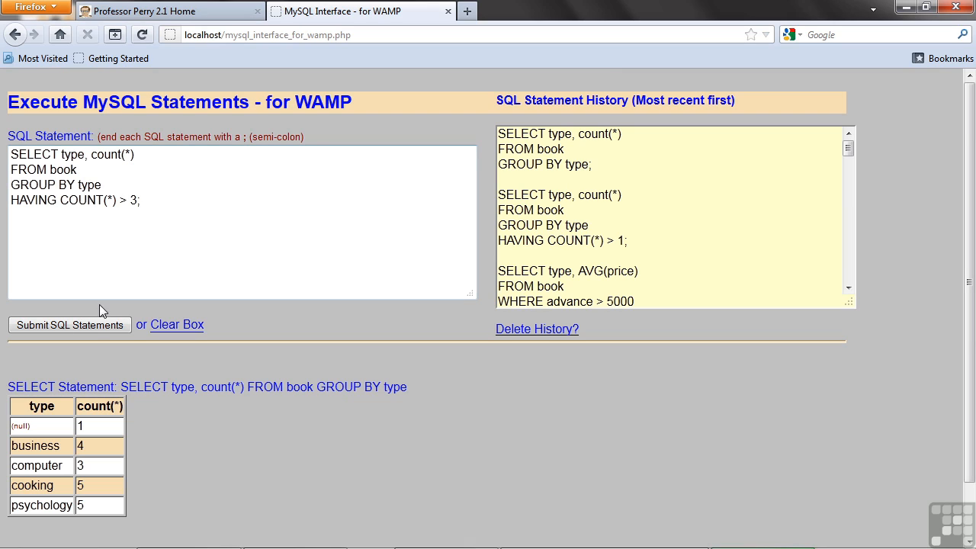
left_click(69, 325)
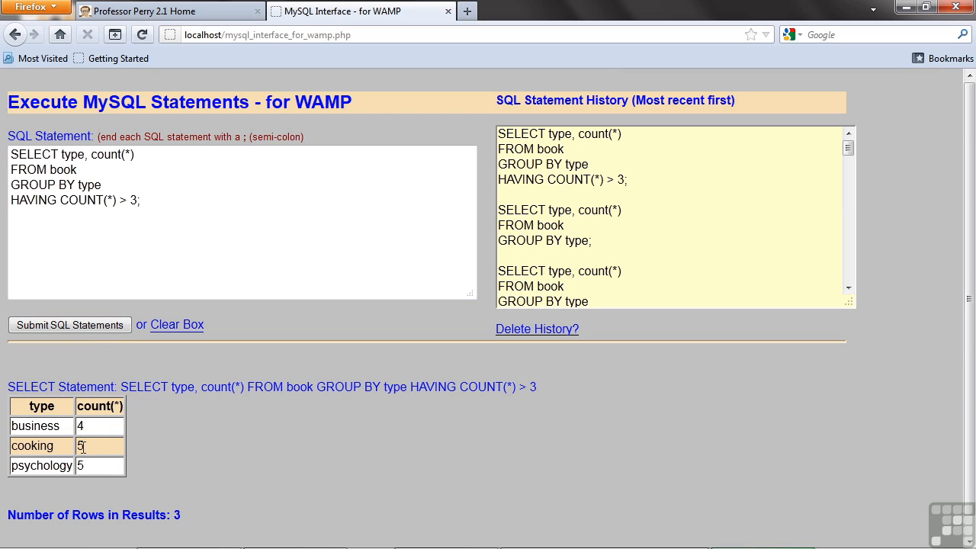
mouse_move(92, 427)
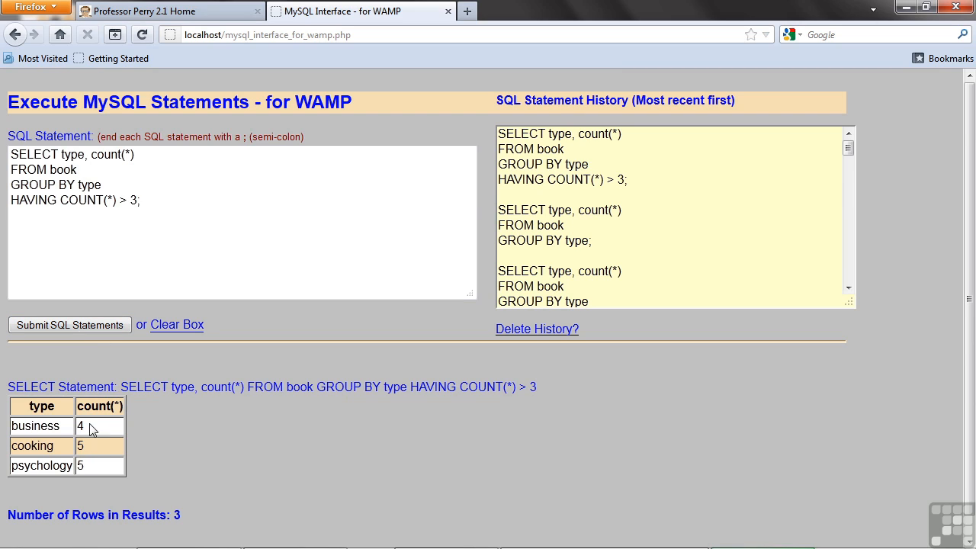
Replace the statement with the pub_id SUM(advance), AVG(price) query and its three HAVING conditions.
double_click(83, 200)
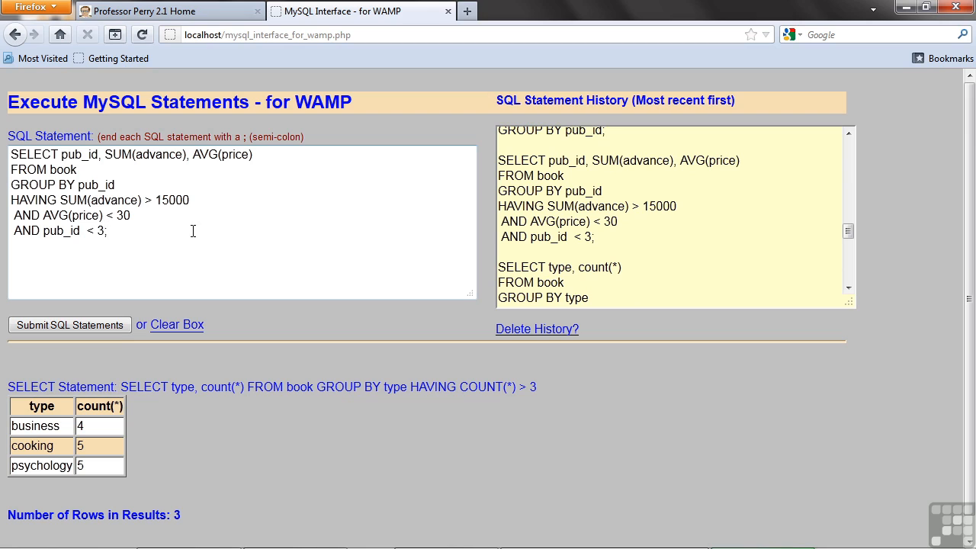
Run the three-condition pub_id HAVING query, returning publishers 1 and 2.
double_click(60, 230)
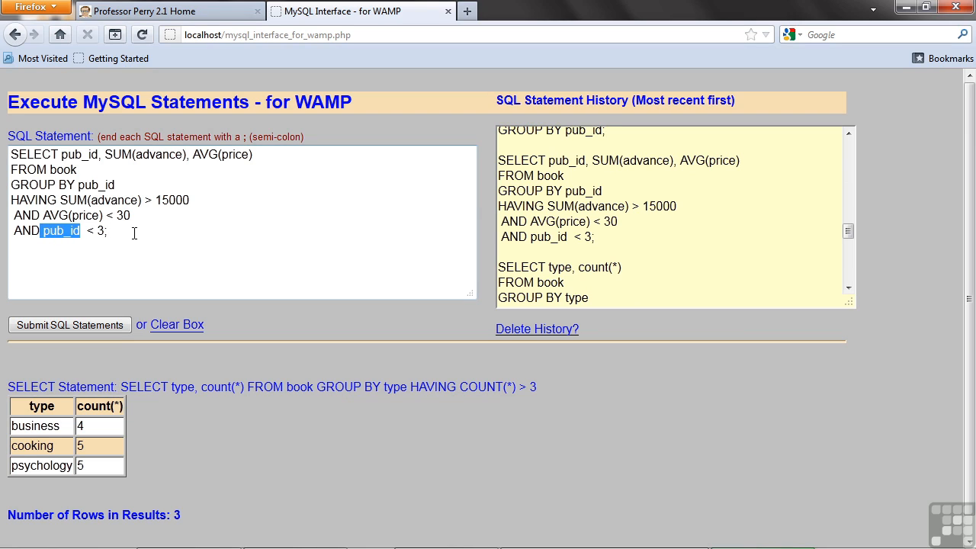
left_click(137, 231)
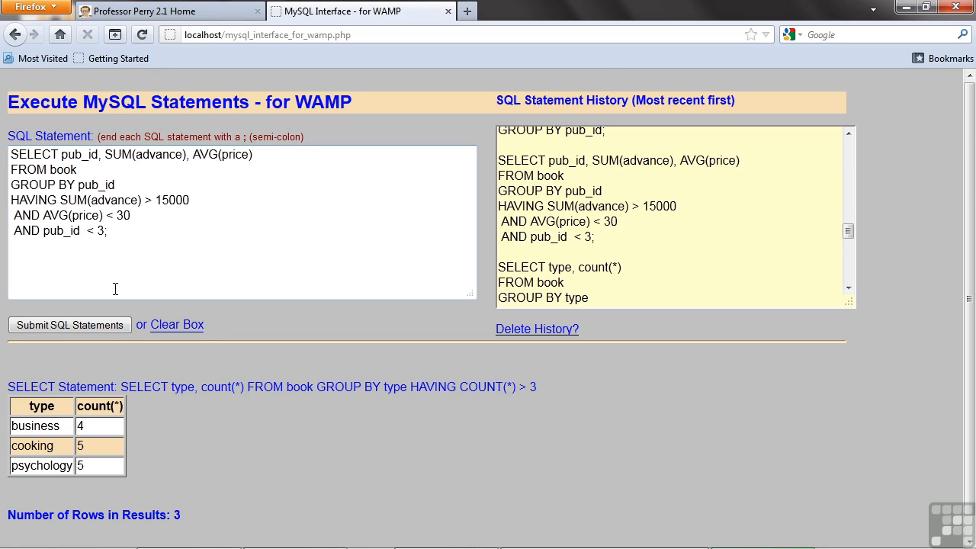
left_click(70, 324)
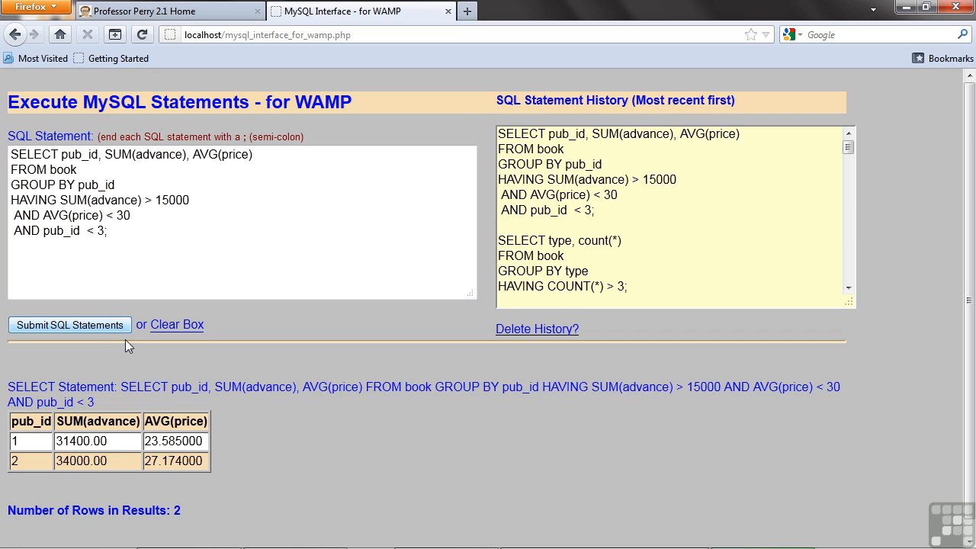
mouse_move(29, 460)
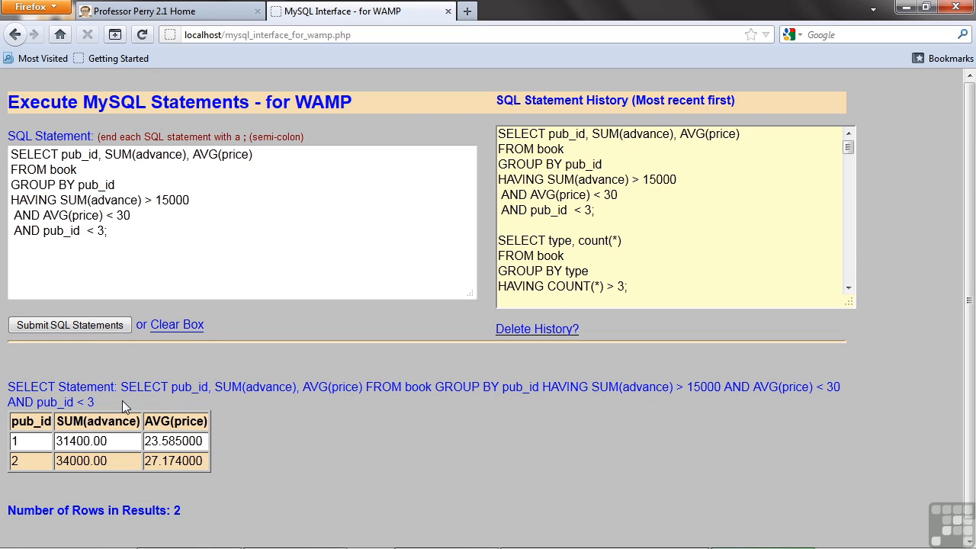
left_click(113, 230)
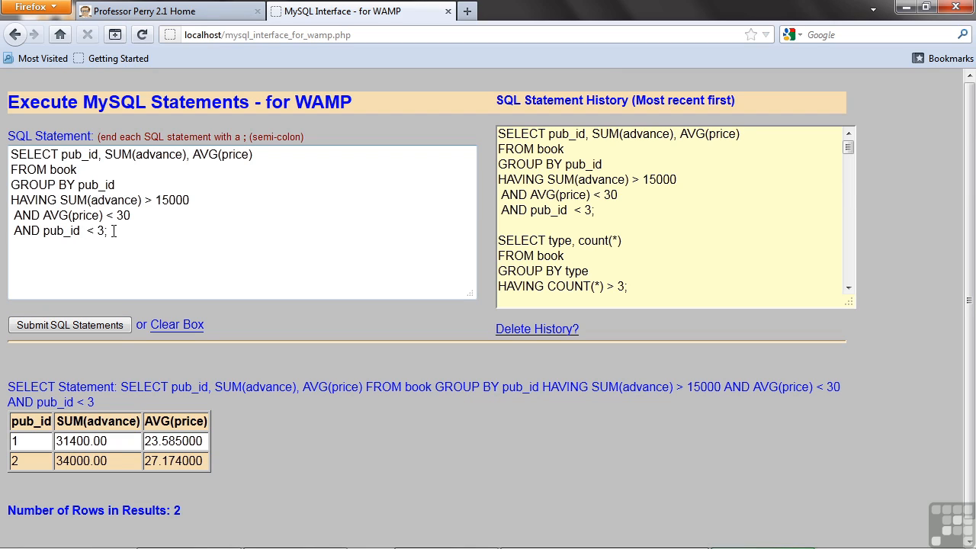
Remove the pub_id < 3 condition, change the price limit to AVG(price) < 70, and rerun.
triple_click(60, 230)
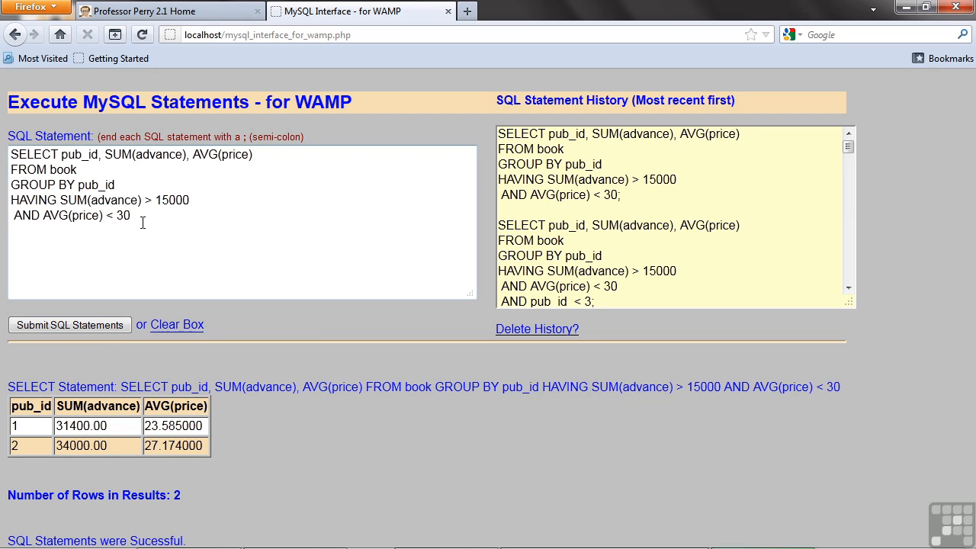
mouse_move(122, 236)
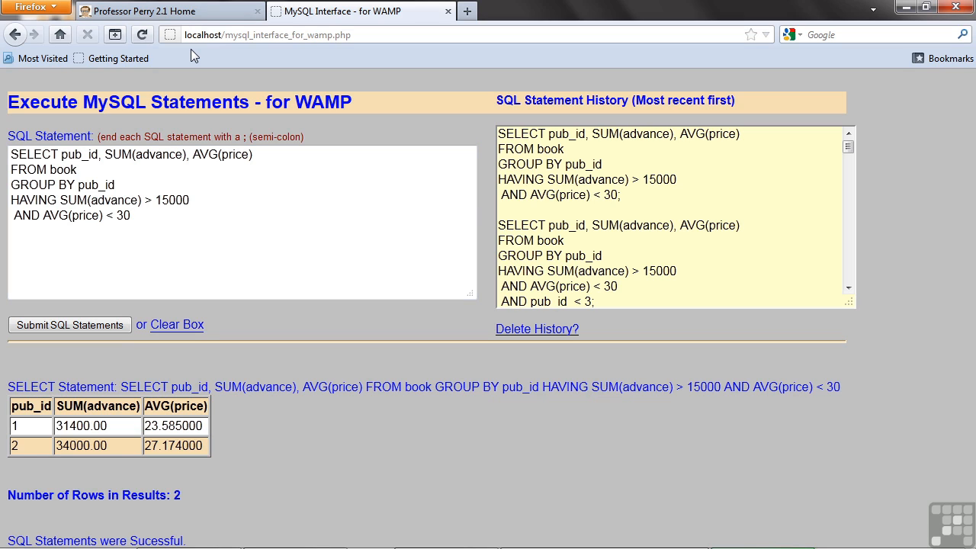
key("BackSpace")
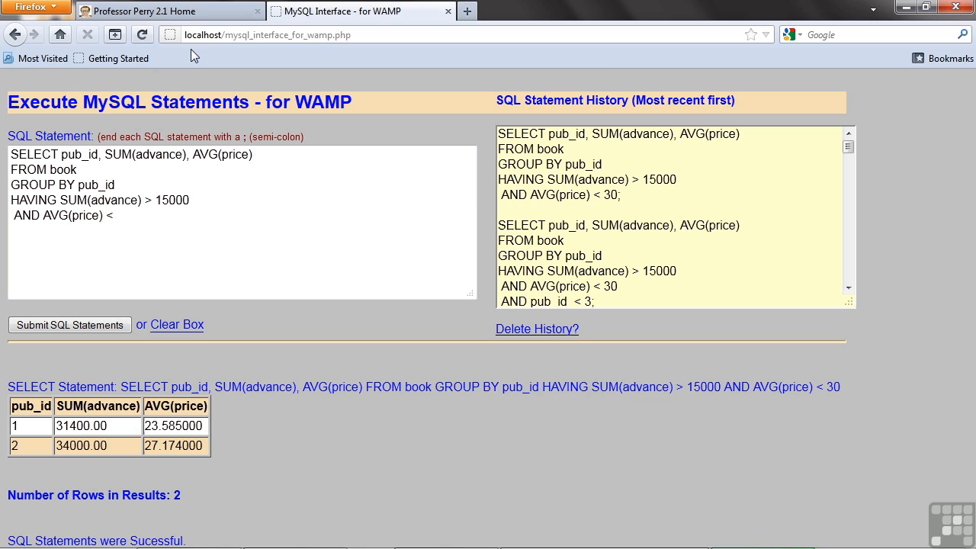
type("70")
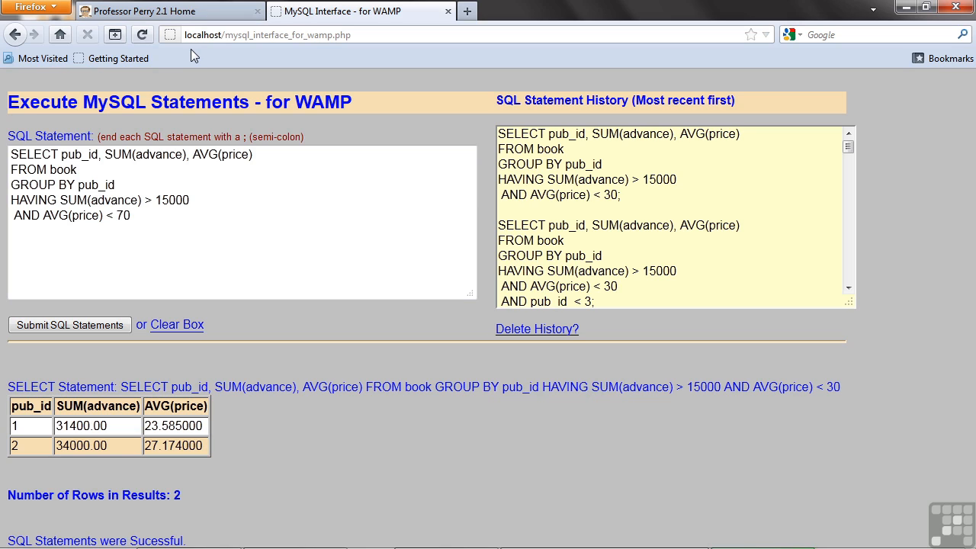
left_click(69, 325)
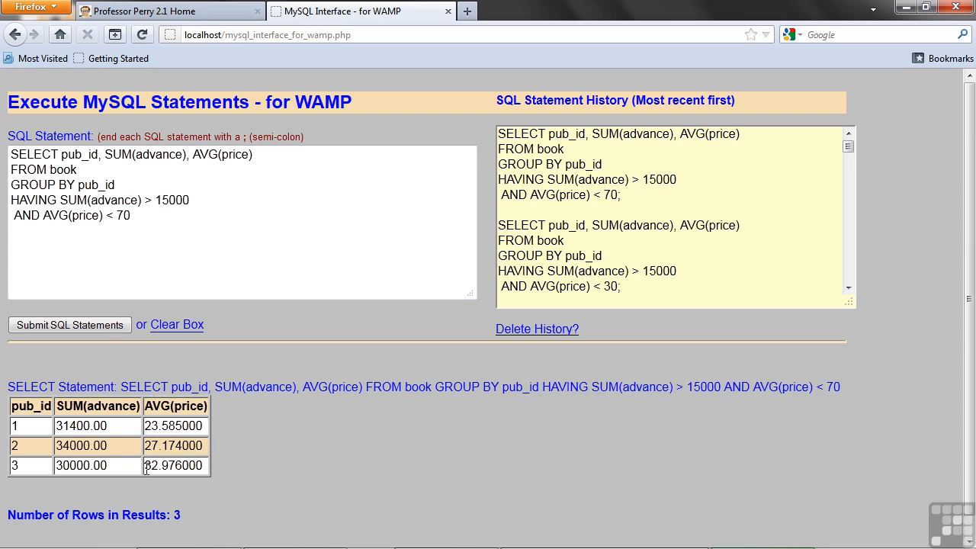
double_click(173, 465)
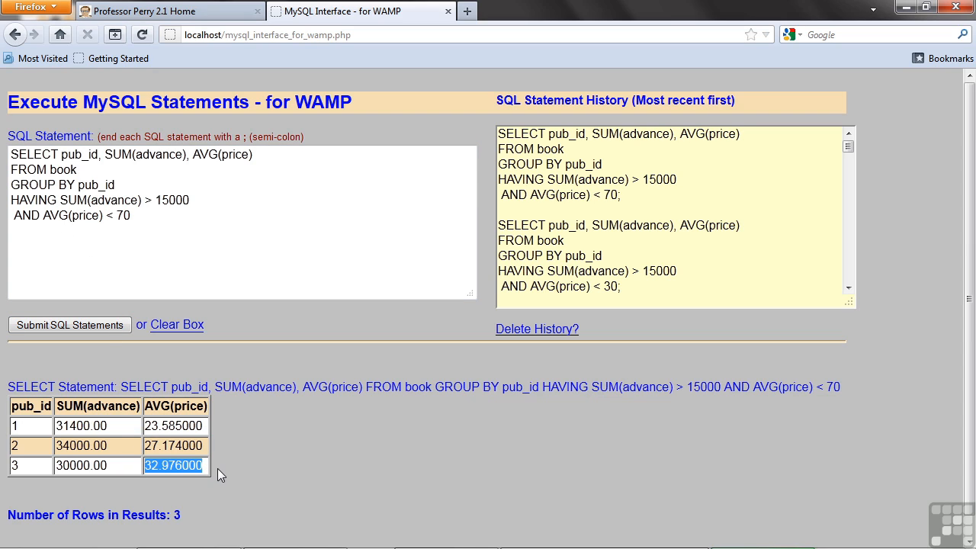